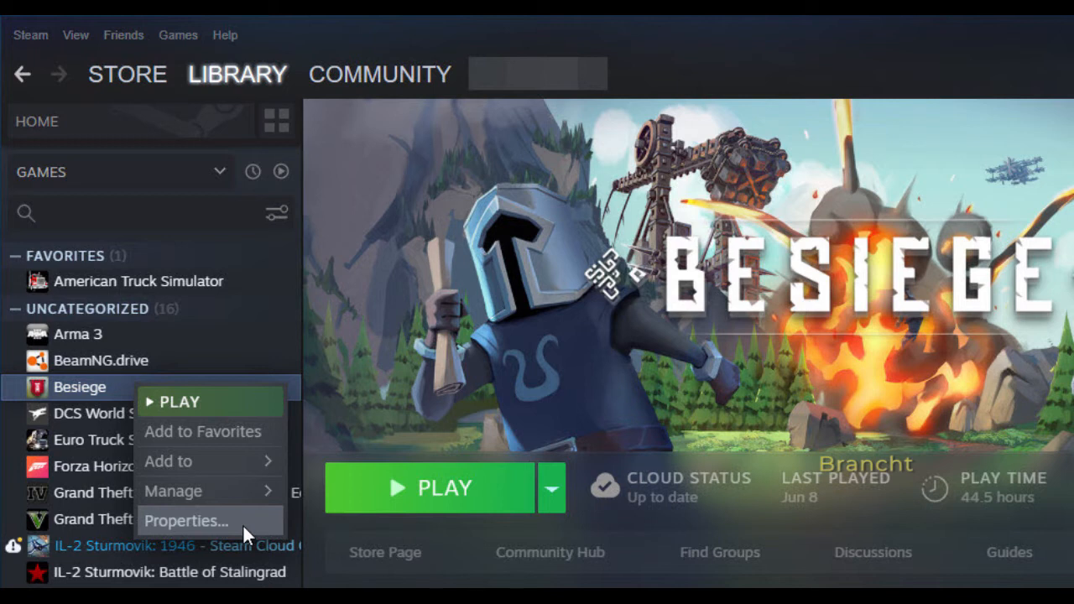
# Start a backup of Besiege's local files from its Properties, with only Besiege ticked
pyautogui.click(184, 520)
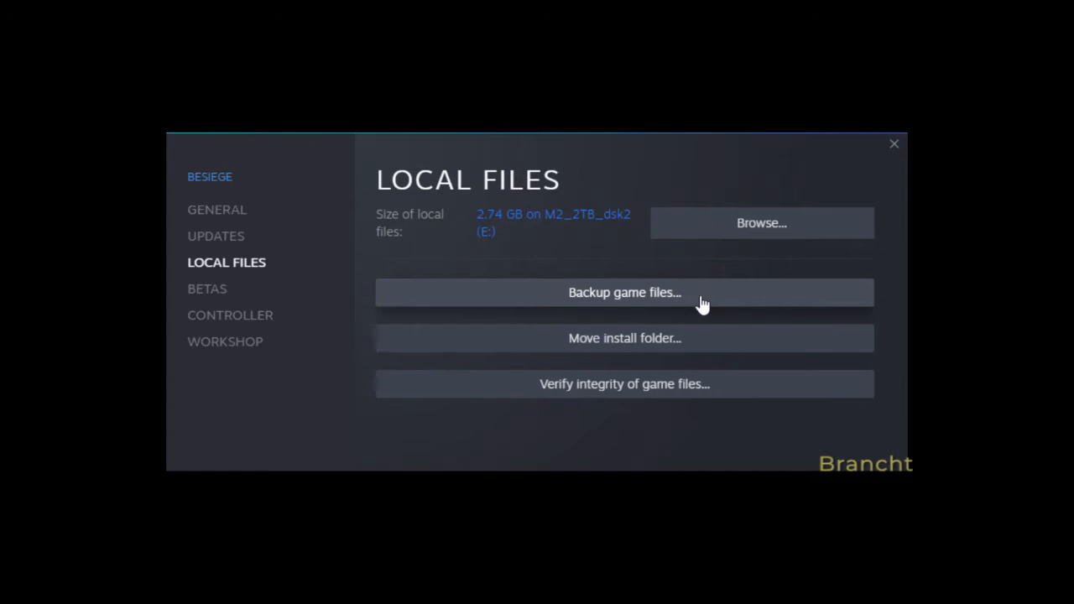
pyautogui.click(625, 292)
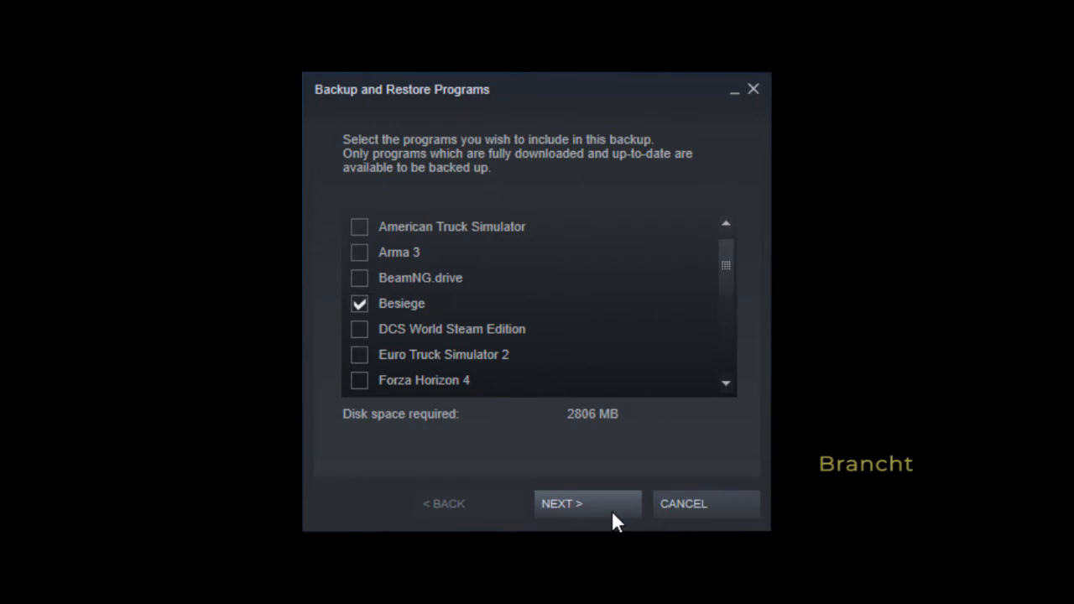
# Keep E:\backup\ as destination, reaching the backup name Besiege with CD (640 MB) file size
pyautogui.click(587, 504)
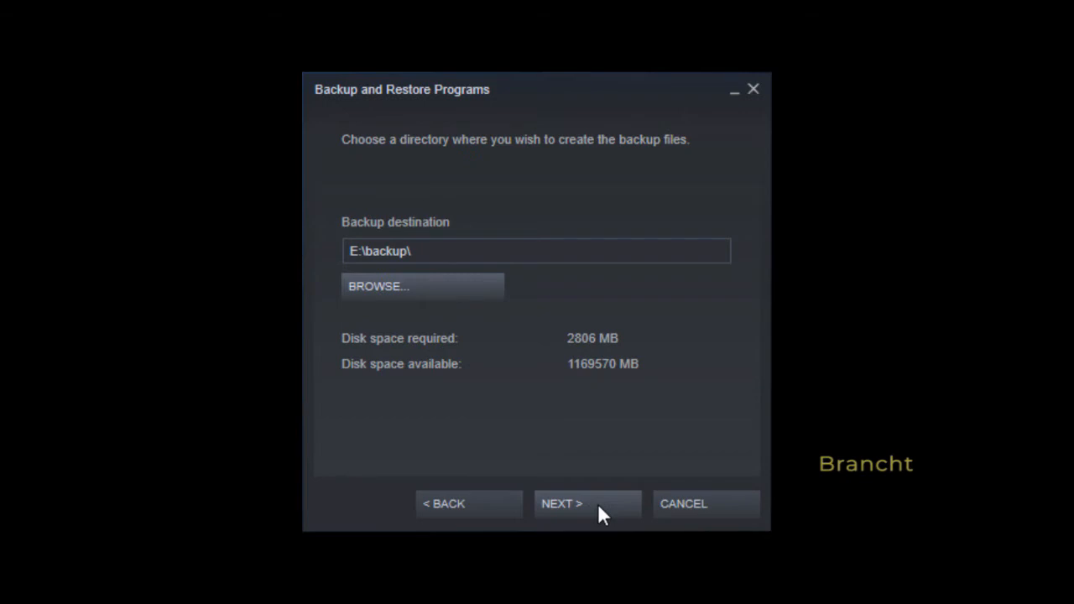
pyautogui.click(588, 503)
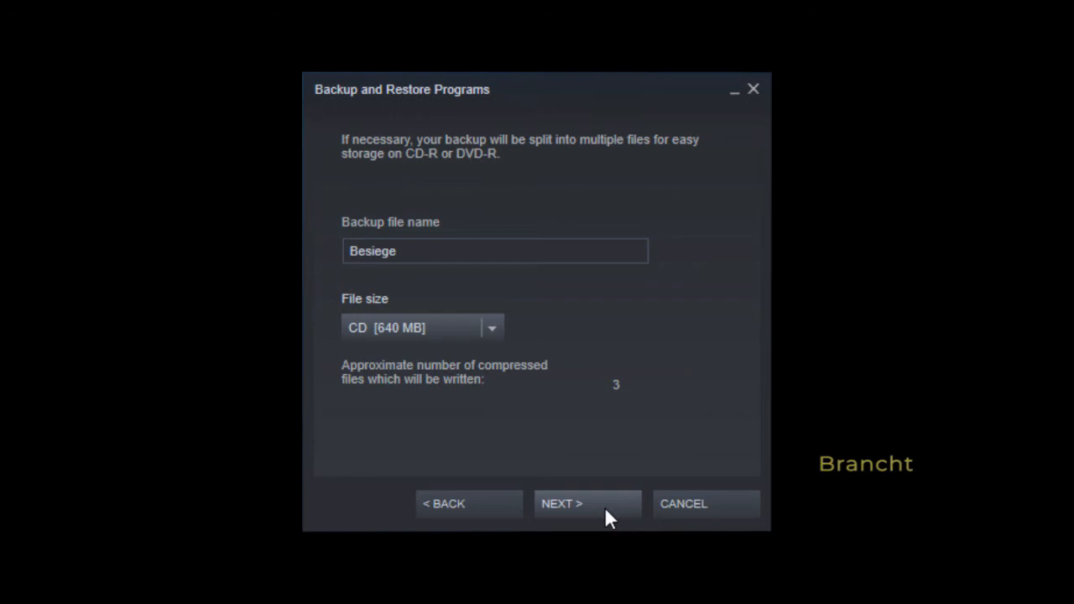
# Finish the Besiege backup and view its Disk_1 folder with .csd, .csm and sku.sis files
pyautogui.click(492, 327)
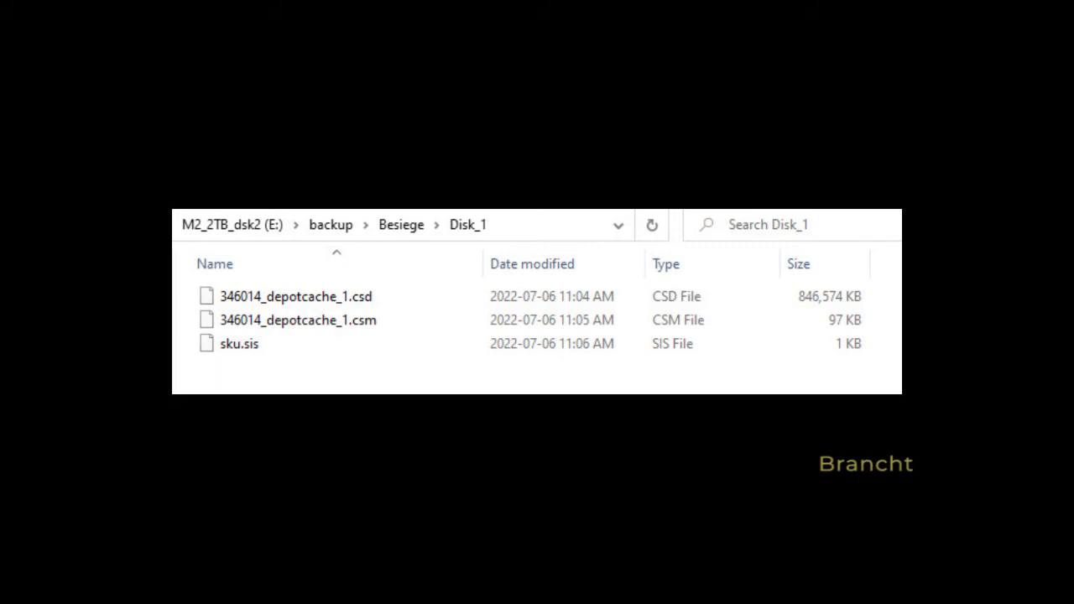
pyautogui.click(410, 190)
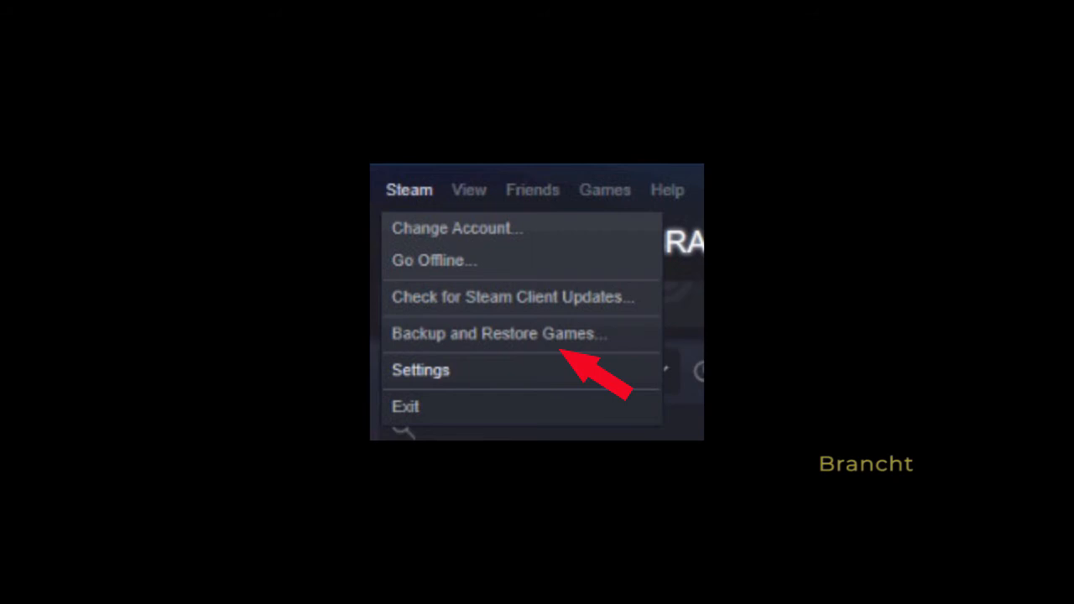
# Restore the Besiege backup from D:\backup\Besiege\, reaching the install page for D:\SteamLibrary
pyautogui.click(500, 332)
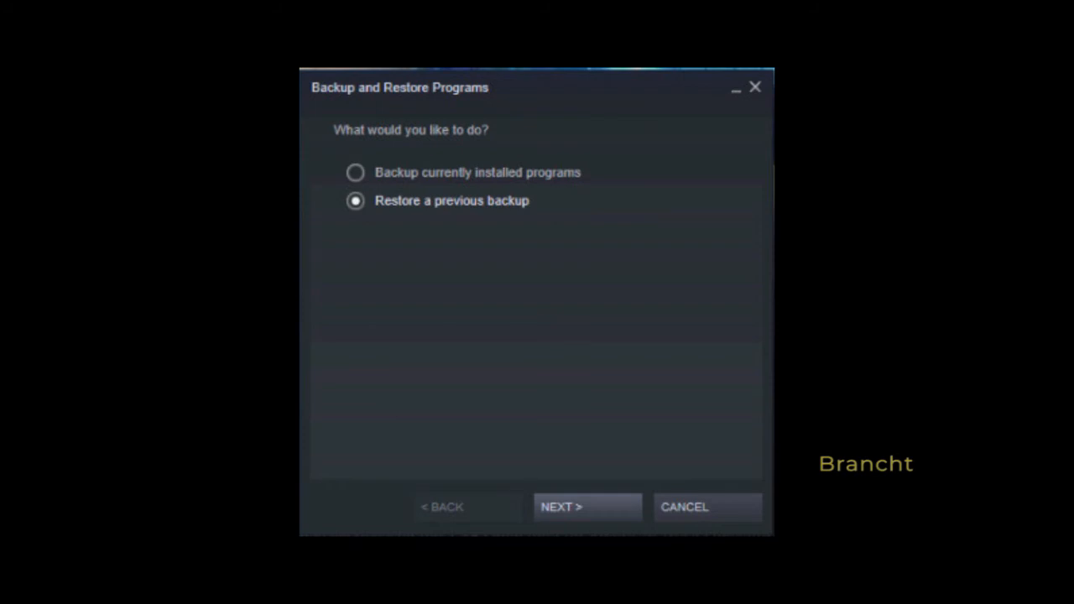
pyautogui.click(588, 507)
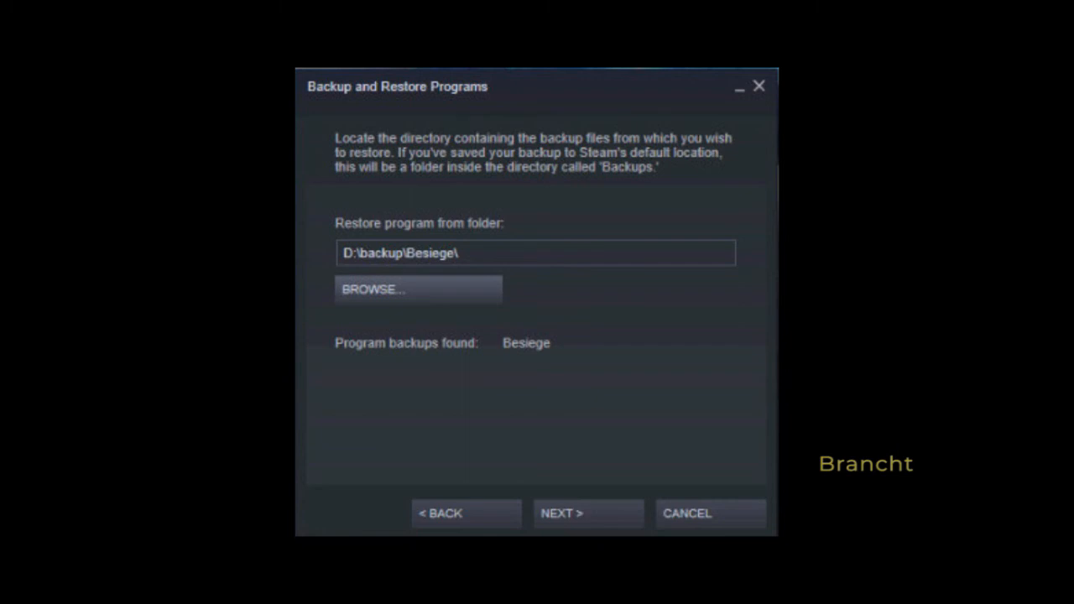
pyautogui.click(588, 514)
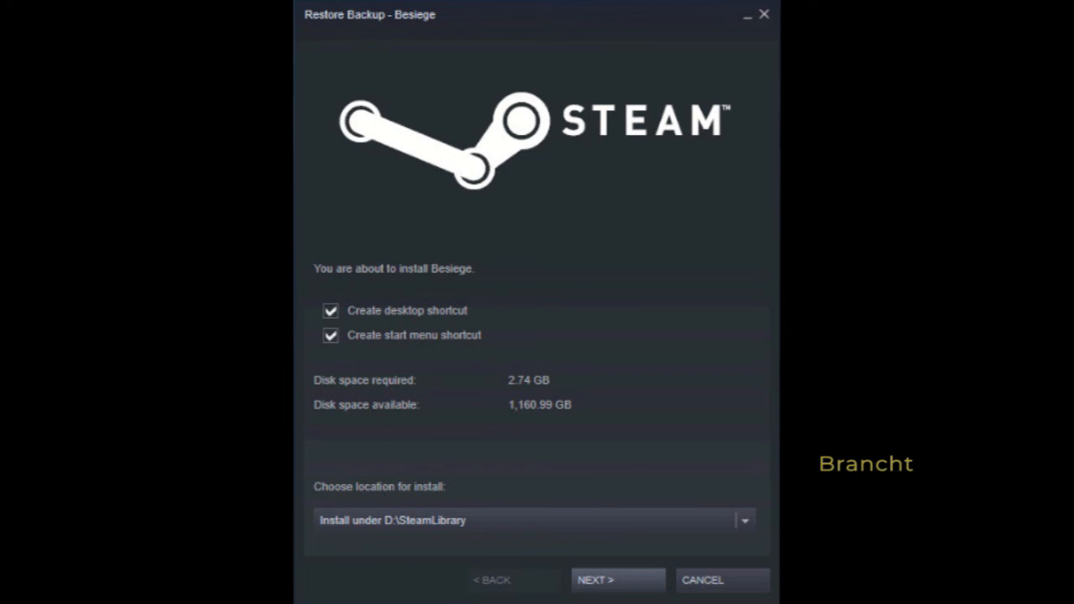
# Install Besiege under D:\SteamLibrary and launch it to its title screen
pyautogui.click(618, 580)
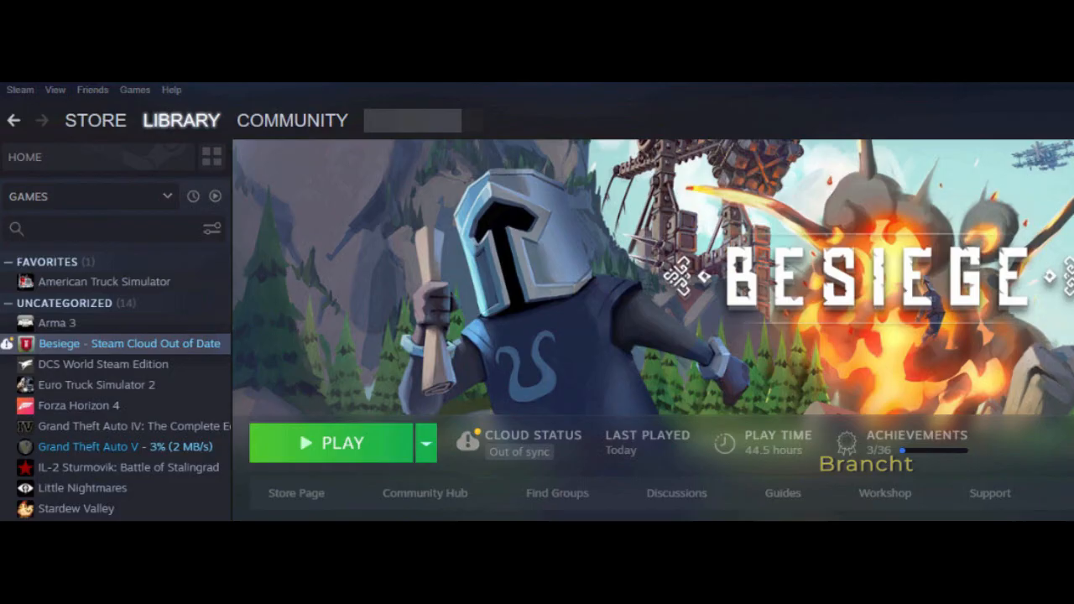
pyautogui.click(332, 443)
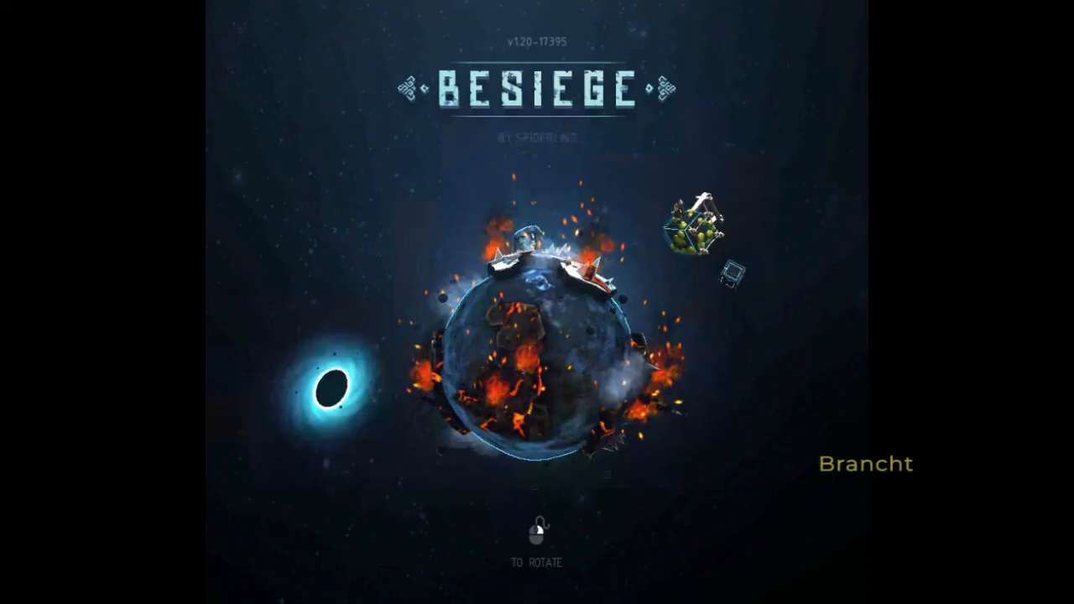